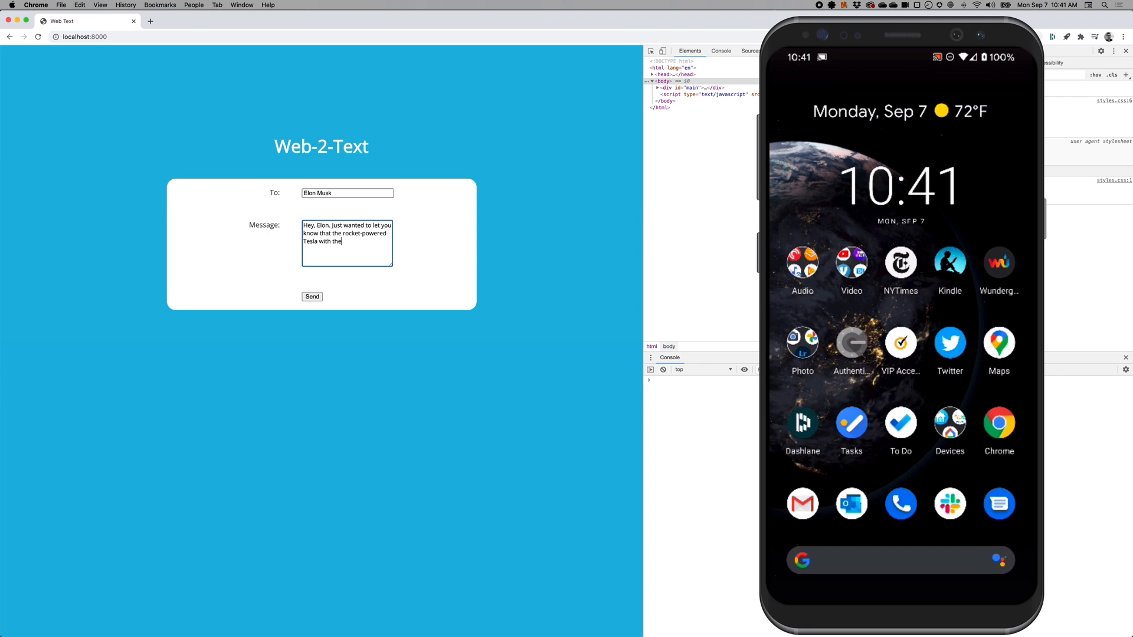
Step: Type "brain-computer interface you sent arrived safely. Thank you!" into the Message textarea
text(brain-comput)
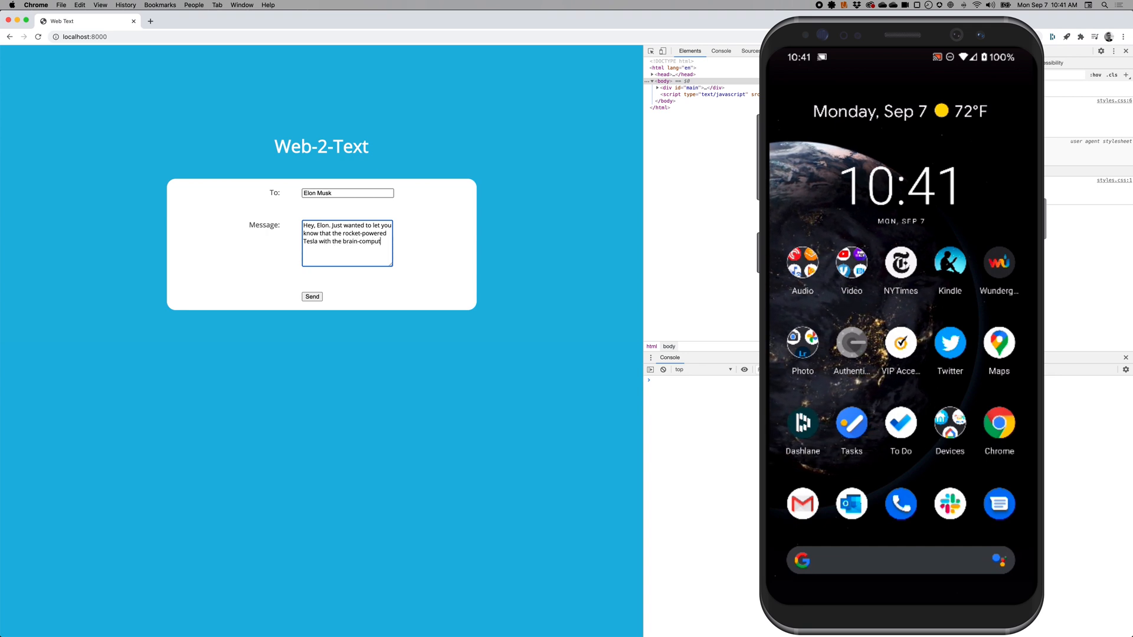
text(interface you sent)
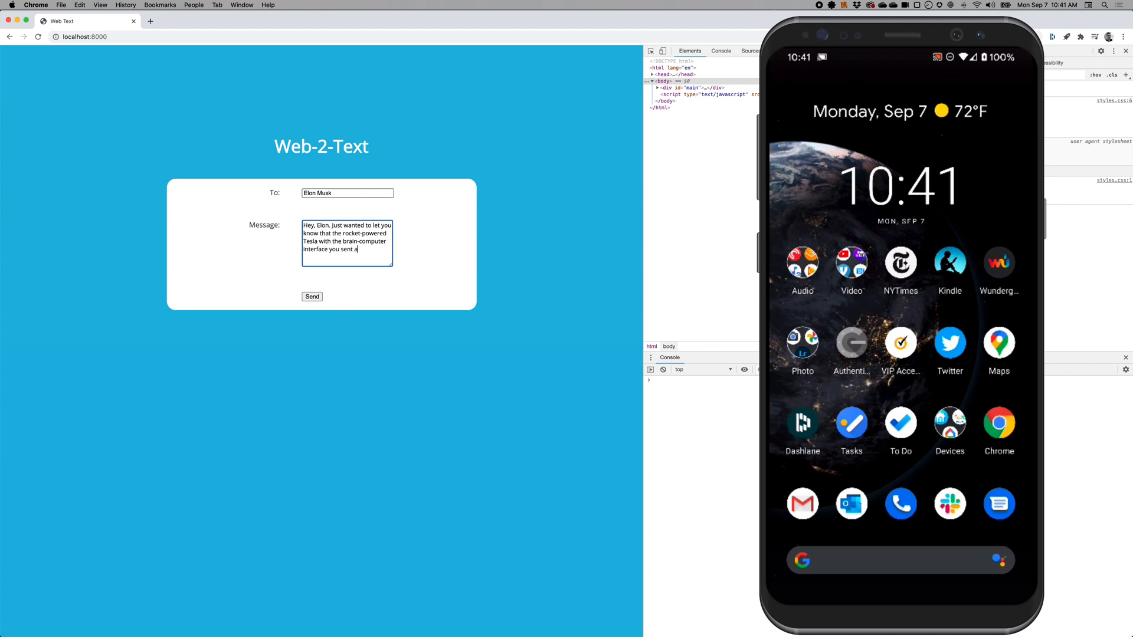
text(arrived safe)
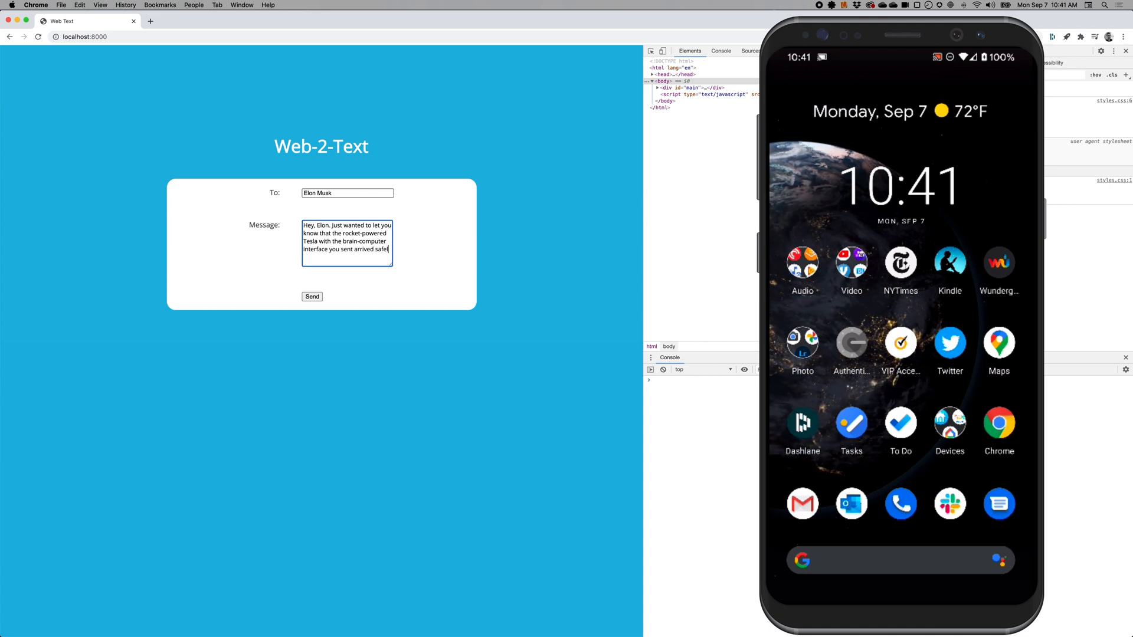
text(ly. Thank you!)
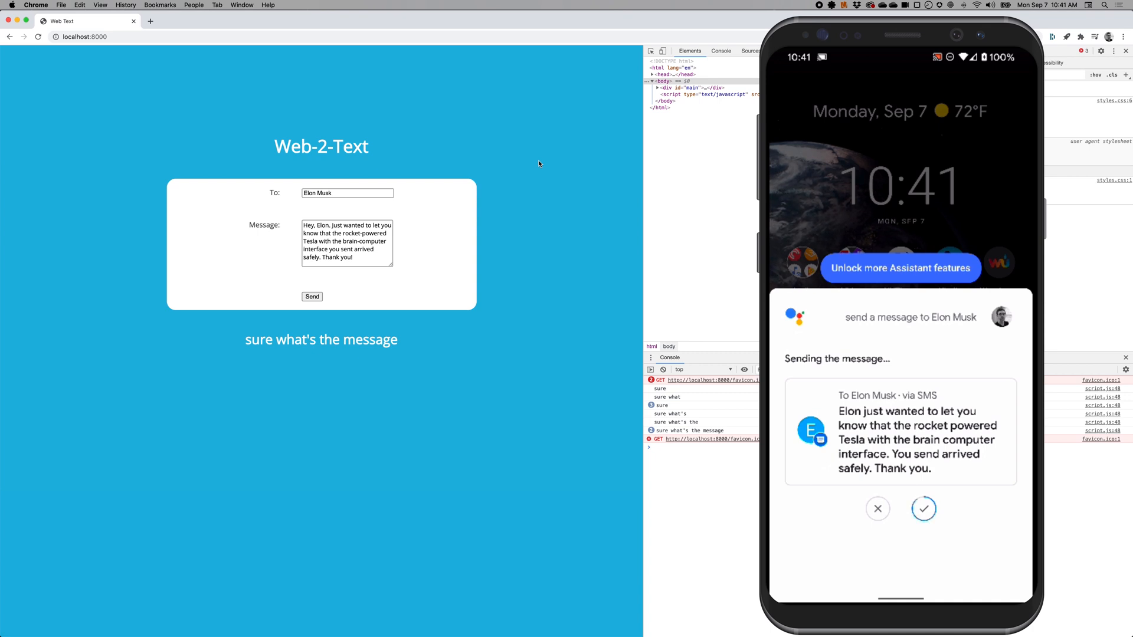
Step: Confirm sending the safe-arrival SMS to Elon Musk in Google Assistant
click(924, 509)
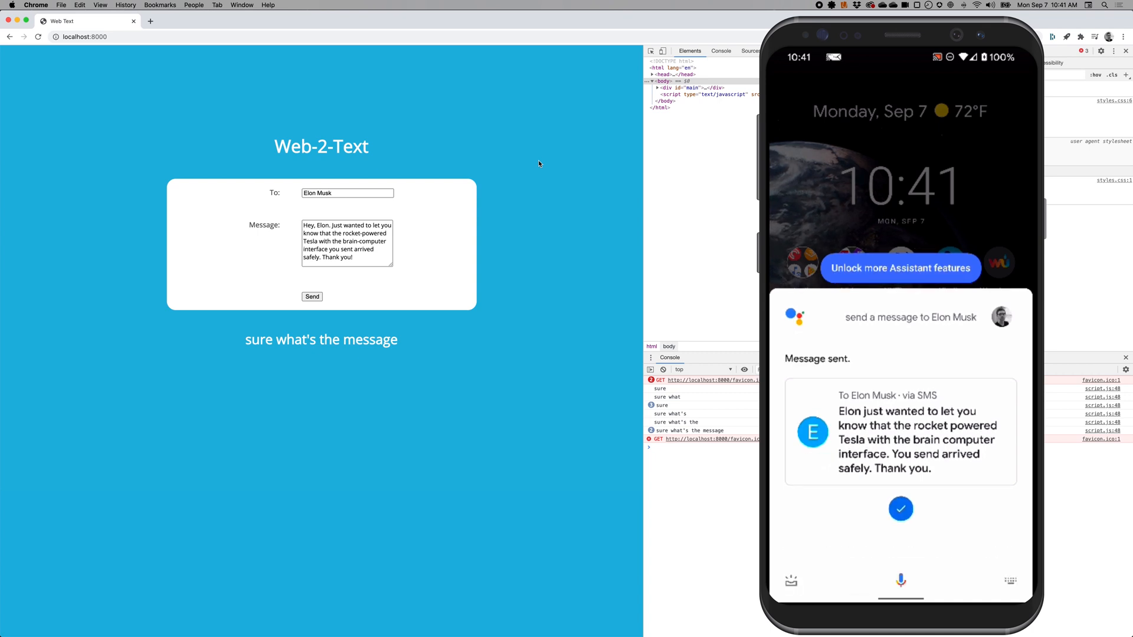